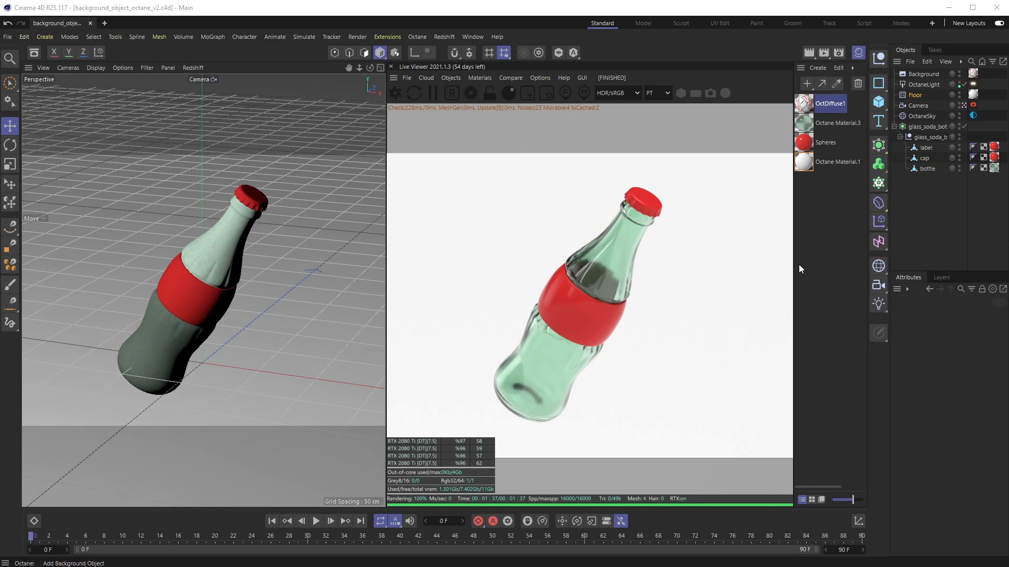
pyautogui.moveTo(761, 257)
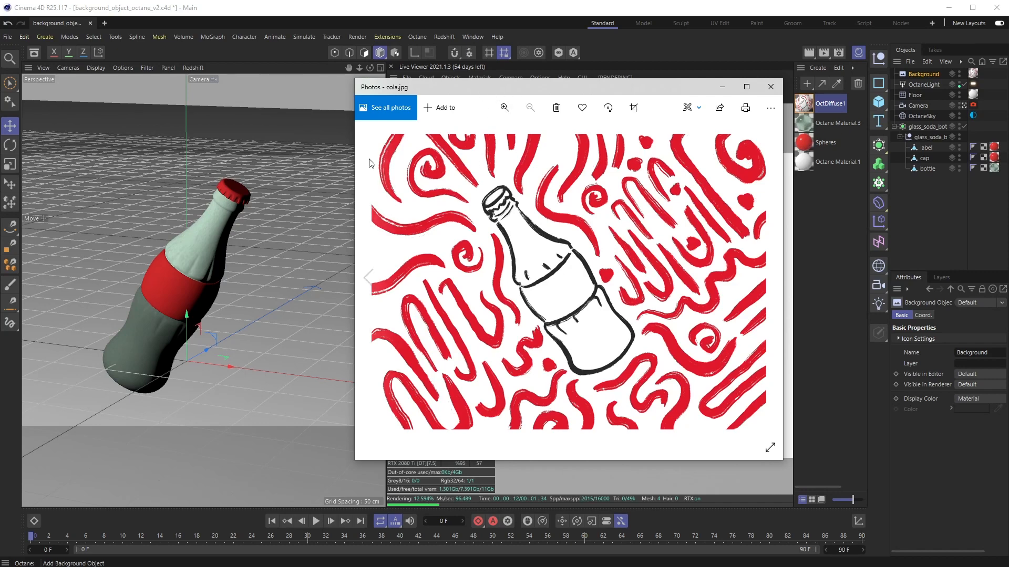
# Close the artwork preview and hide the Floor in editor and renderer to reveal the doodle backdrop
pyautogui.click(771, 87)
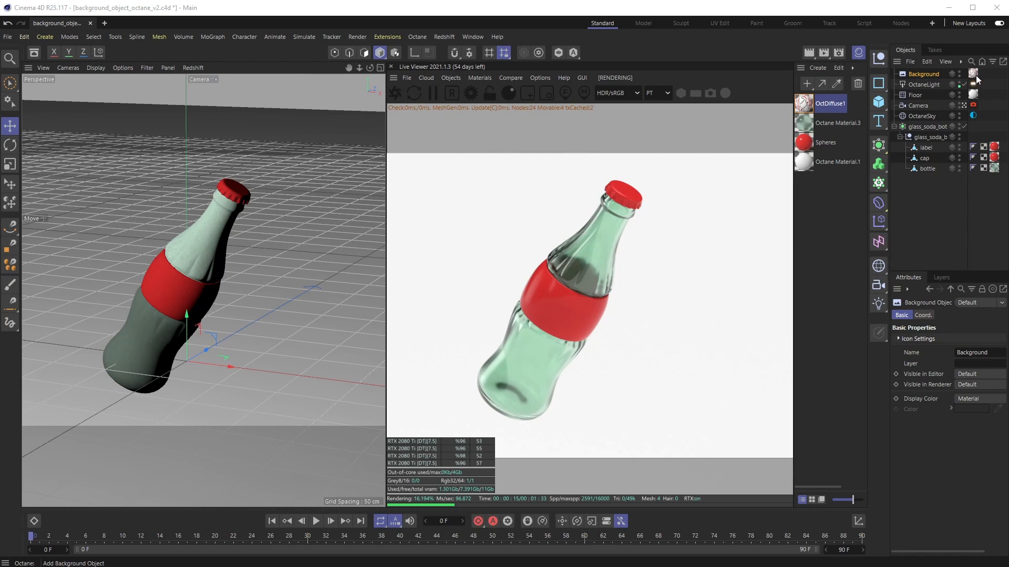
pyautogui.click(916, 95)
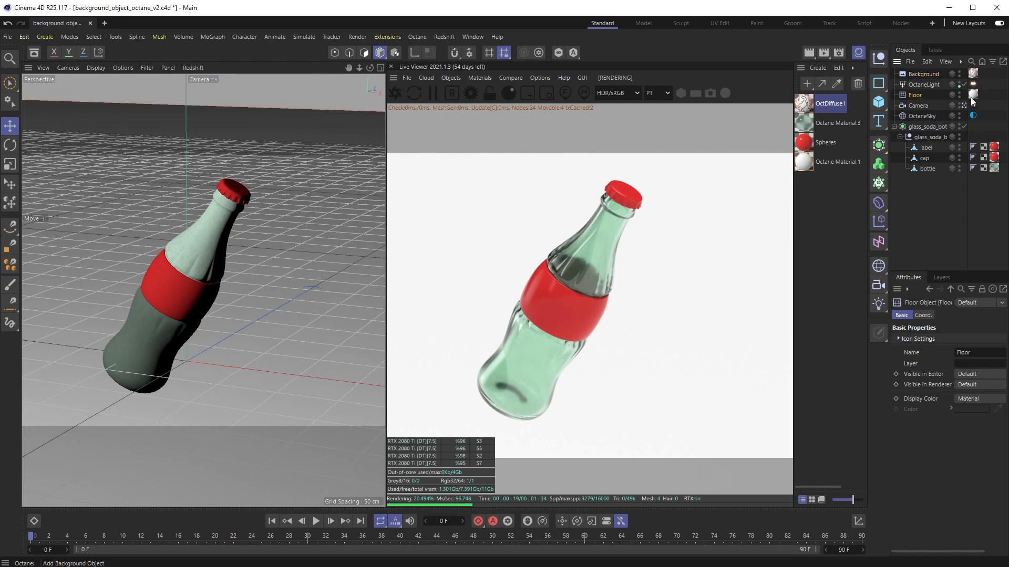
pyautogui.click(972, 95)
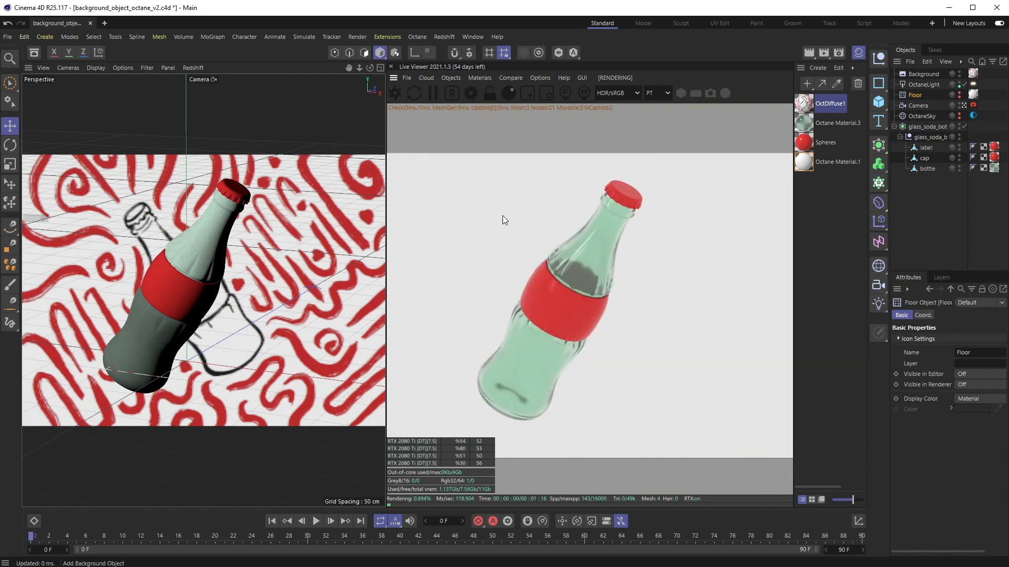
pyautogui.moveTo(623, 238)
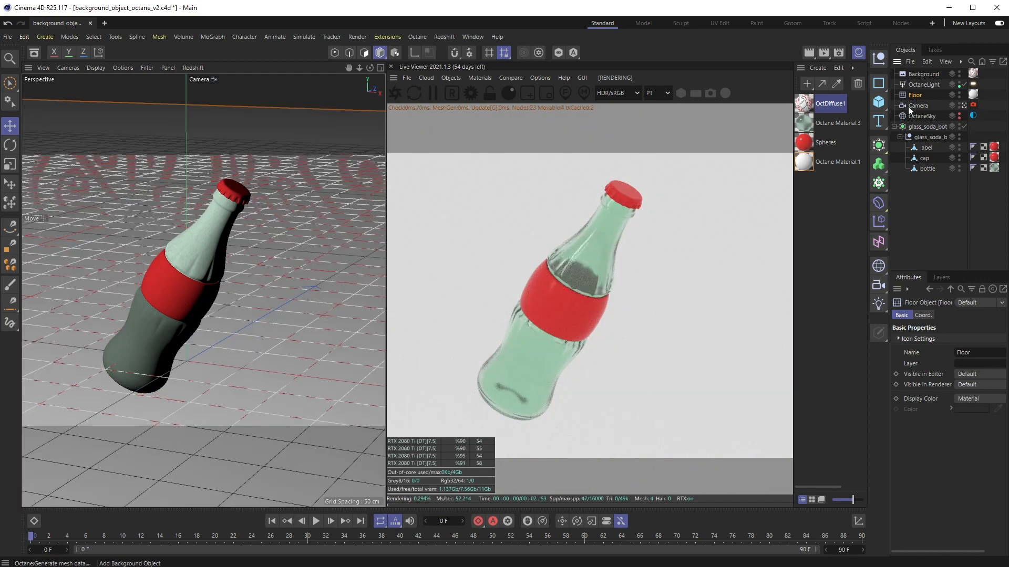
# Add an Octane object tag to the Floor and select the OctaneSky object
pyautogui.rightClick(915, 94)
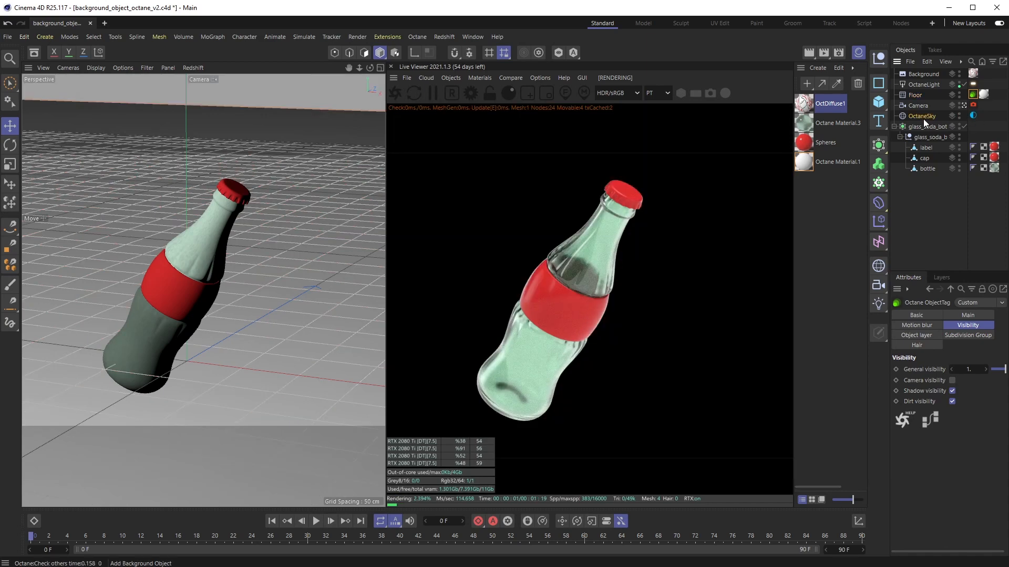
pyautogui.click(922, 116)
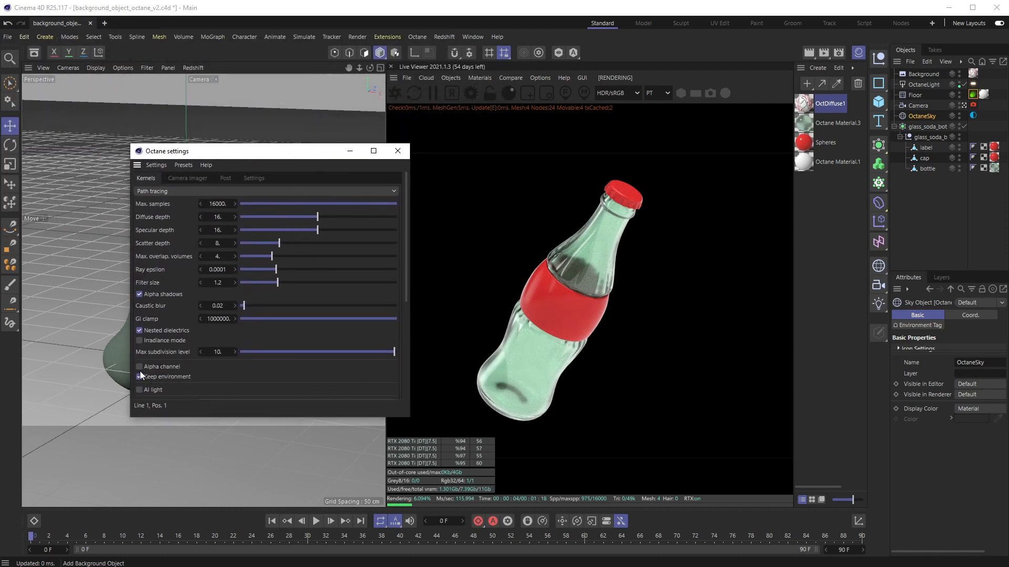
# Enable Alpha channel and Keep environment in Octane Kernels, then reposition the bottle
pyautogui.click(139, 367)
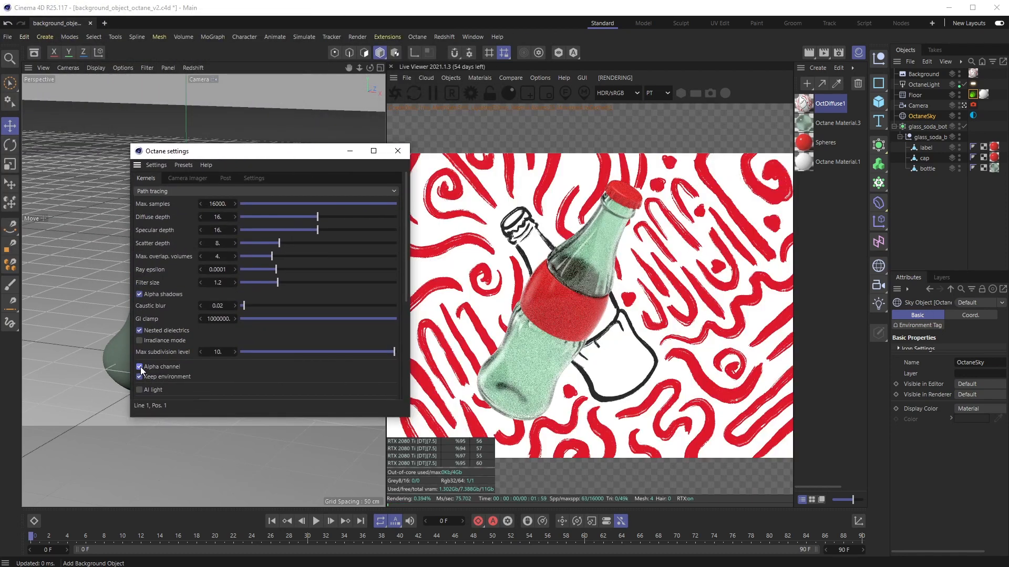
pyautogui.click(139, 377)
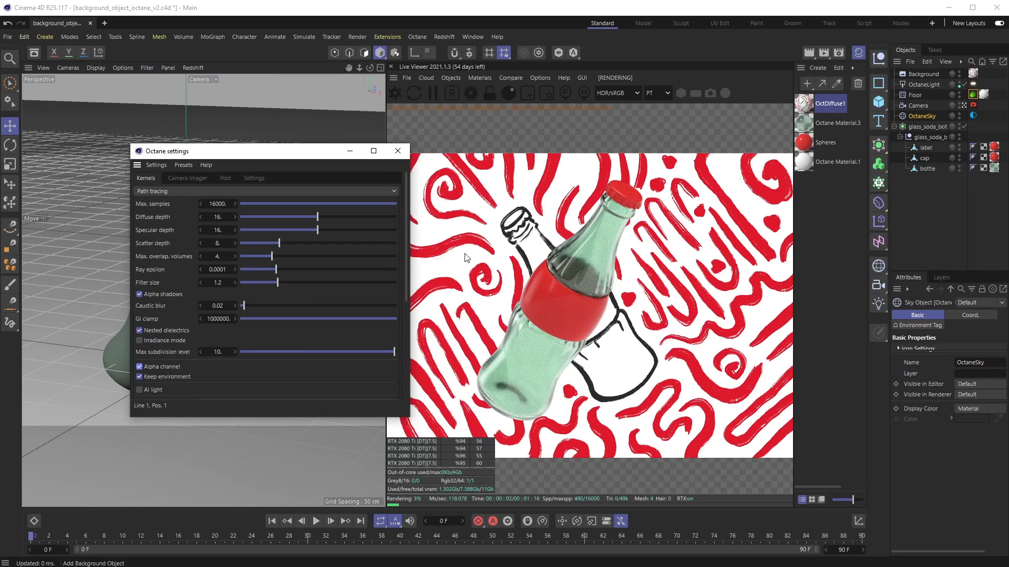
pyautogui.moveTo(169, 151); pyautogui.dragTo(674, 295)
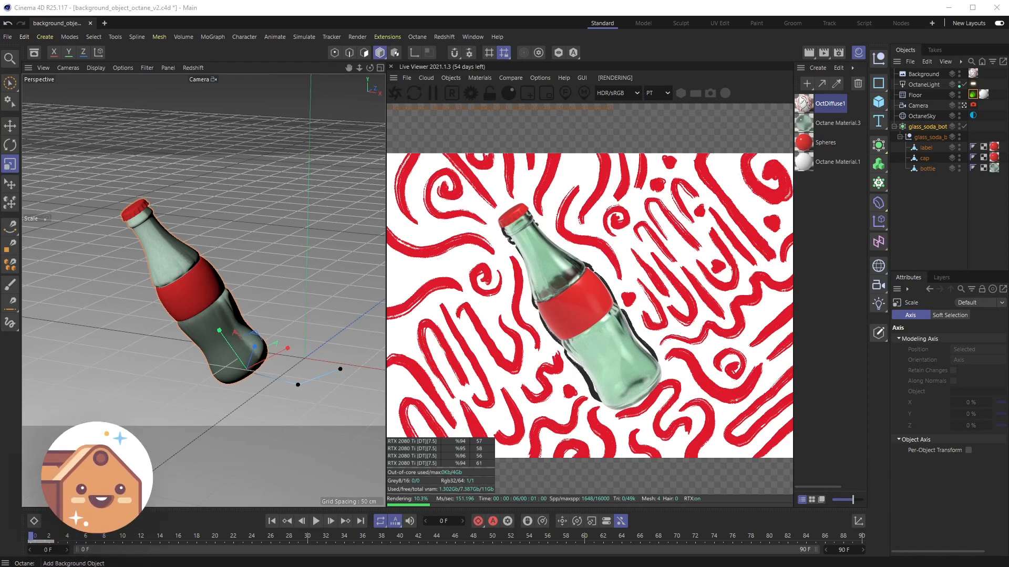
pyautogui.moveTo(246, 560)
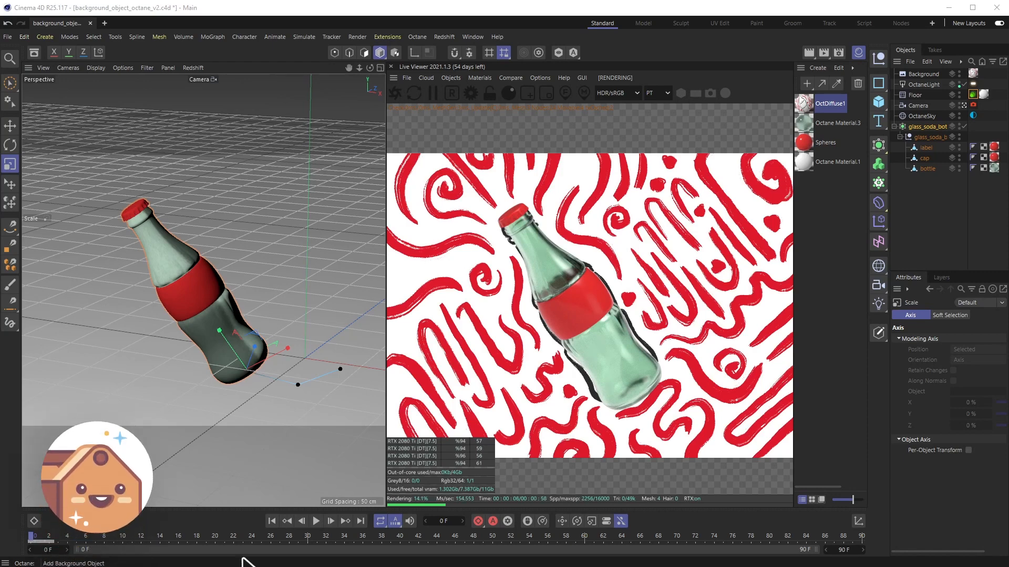
pyautogui.moveTo(121, 526)
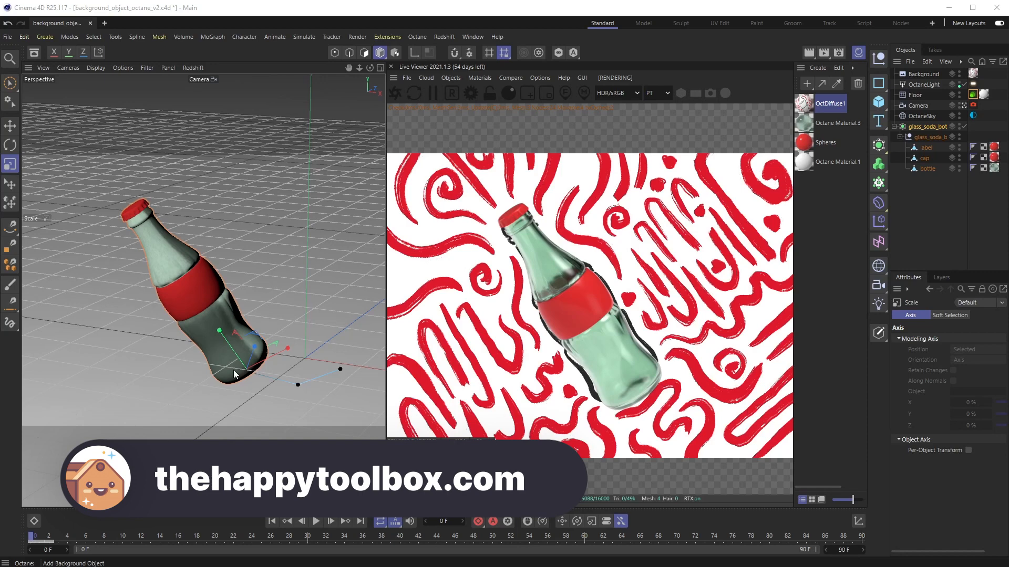
pyautogui.moveTo(251, 332)
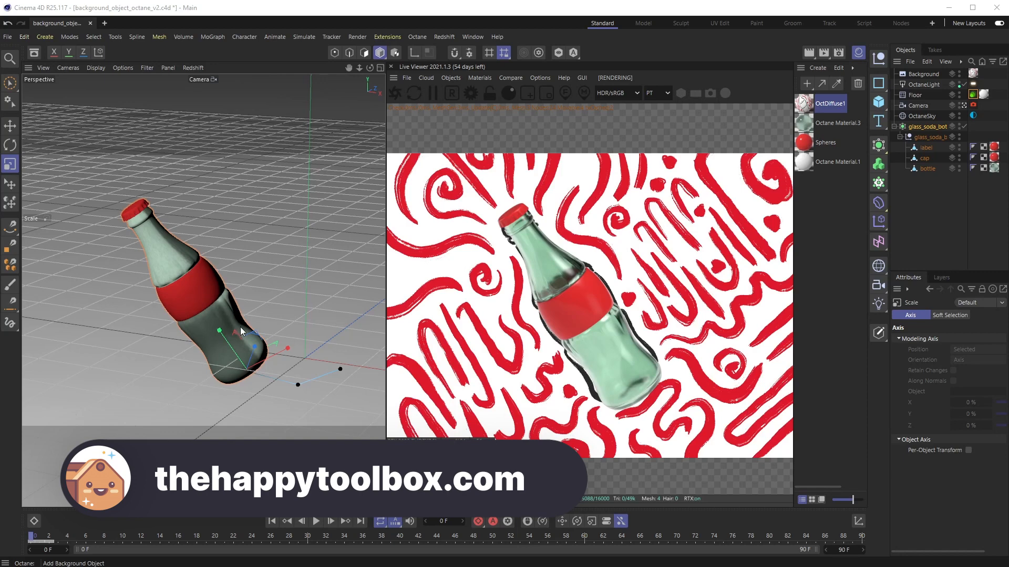